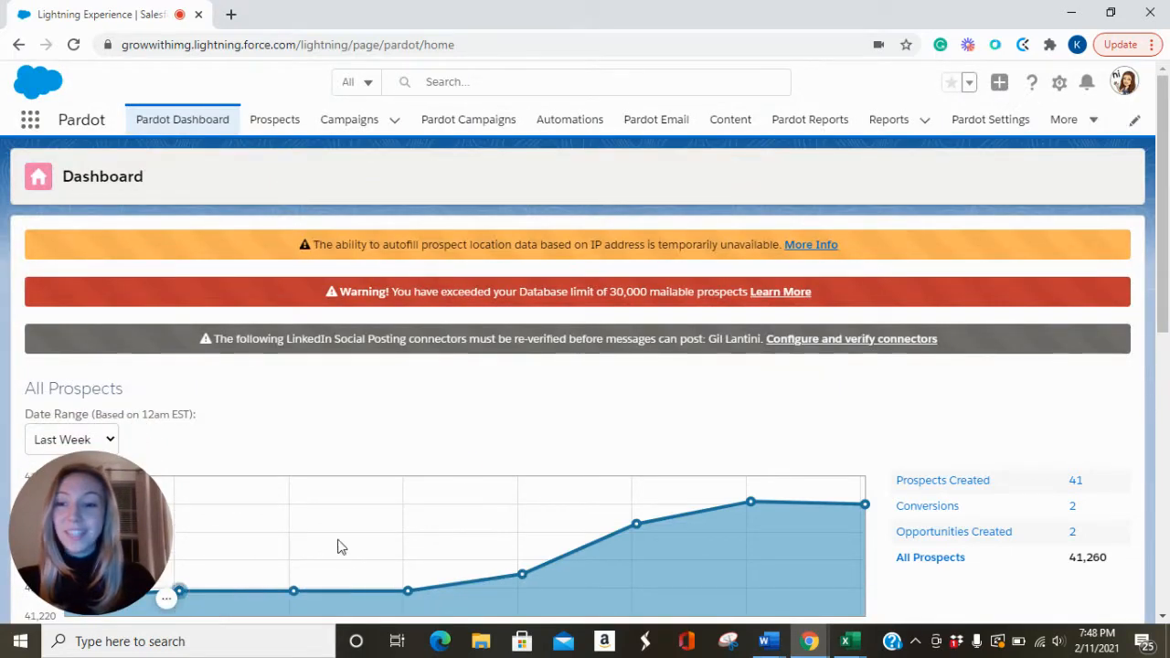
mouse_move(552, 466)
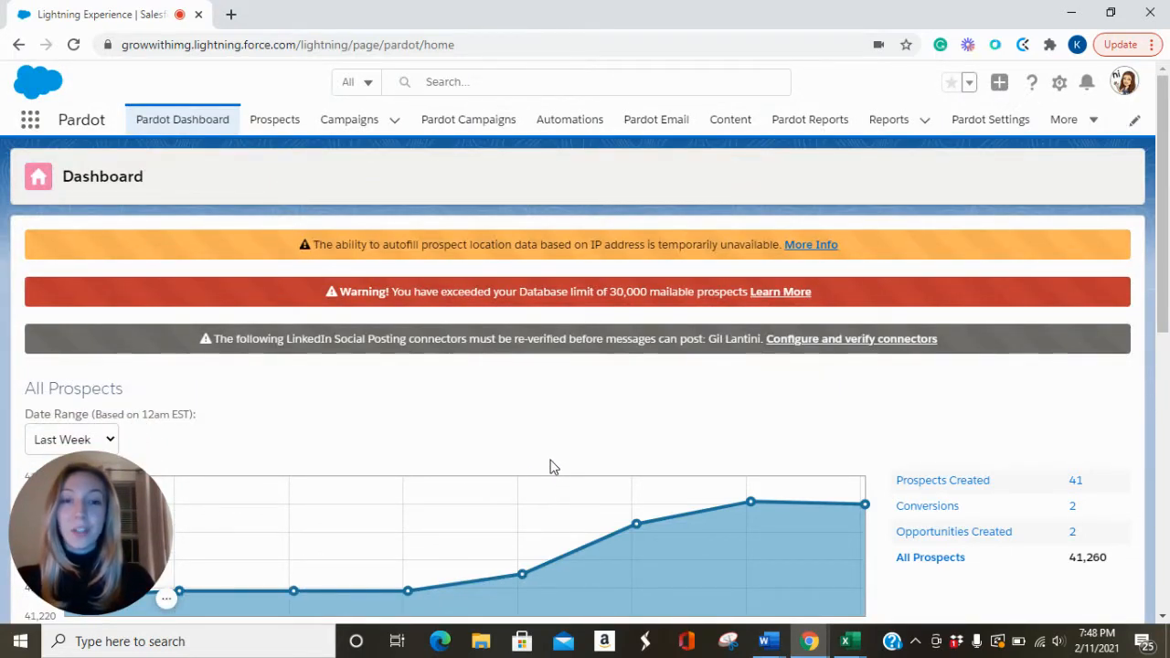
mouse_move(589, 311)
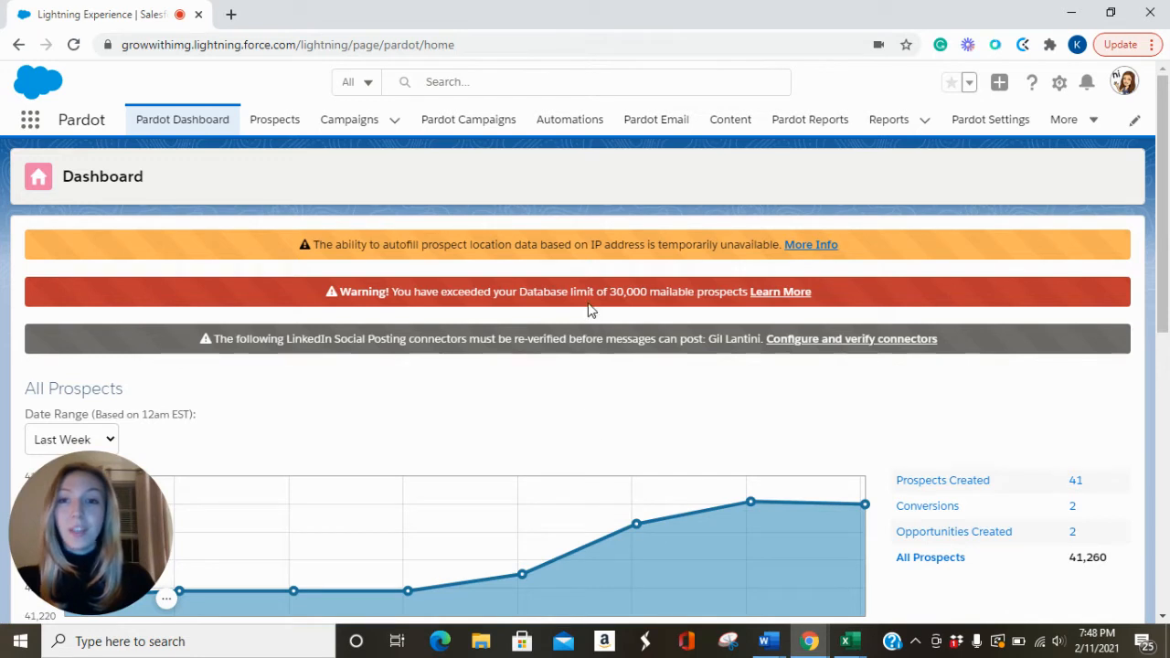
mouse_move(810, 120)
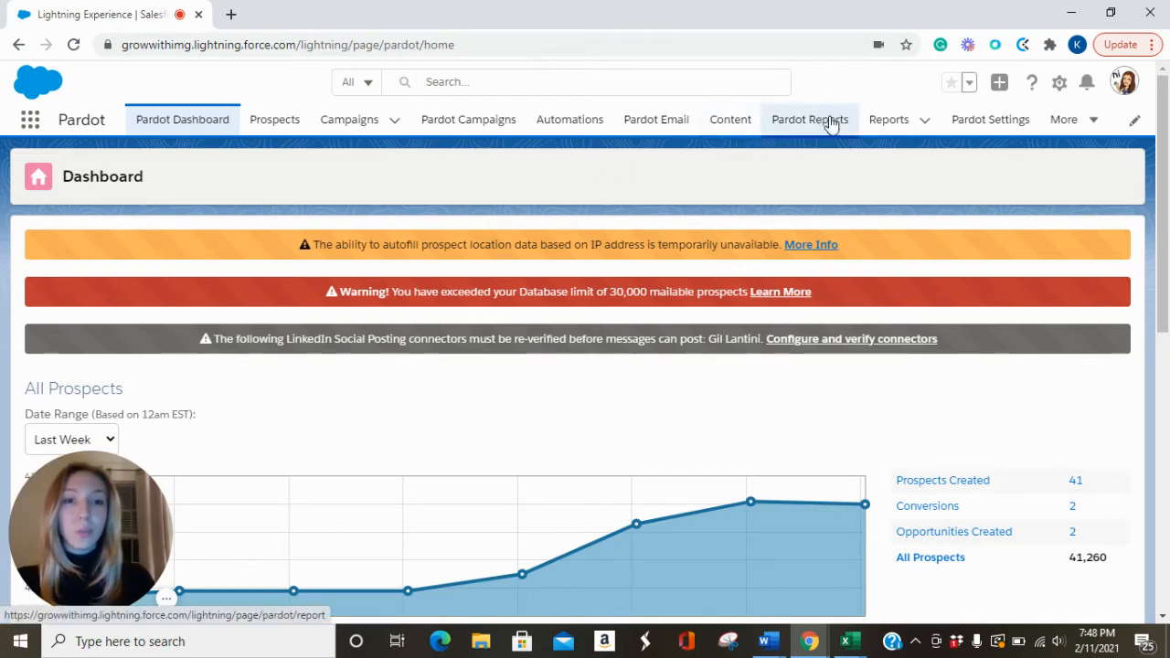
mouse_move(837, 132)
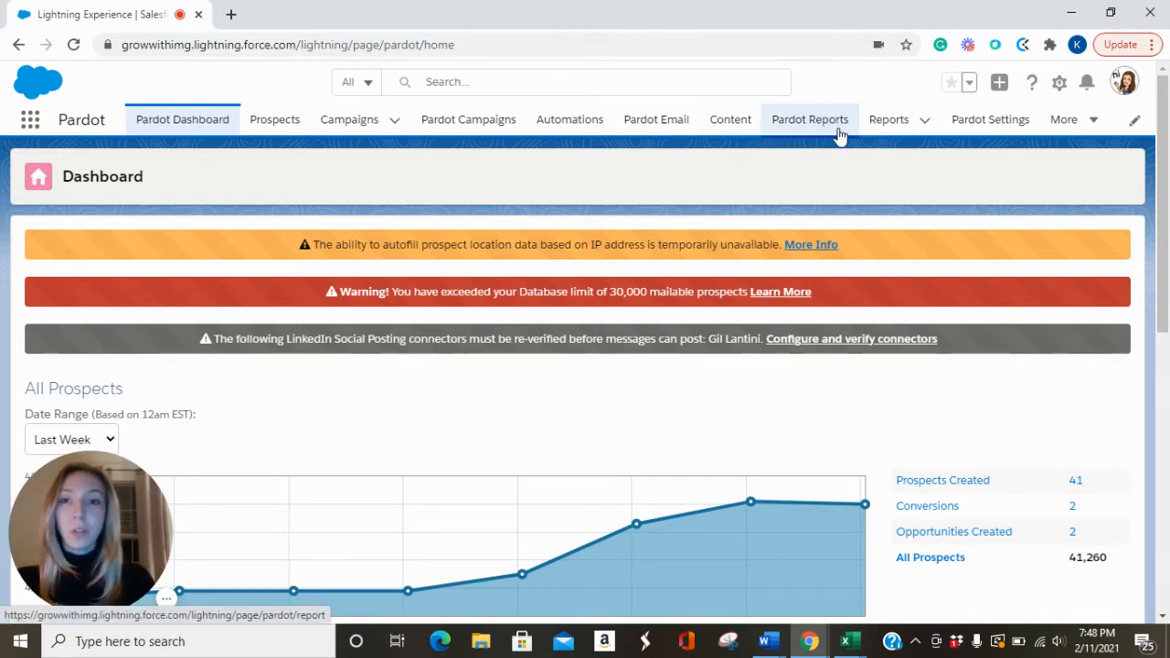
Open Reports > Marketing Assets > Content and review File Statistics and Custom Redirect Statistics for all time
left_click(810, 119)
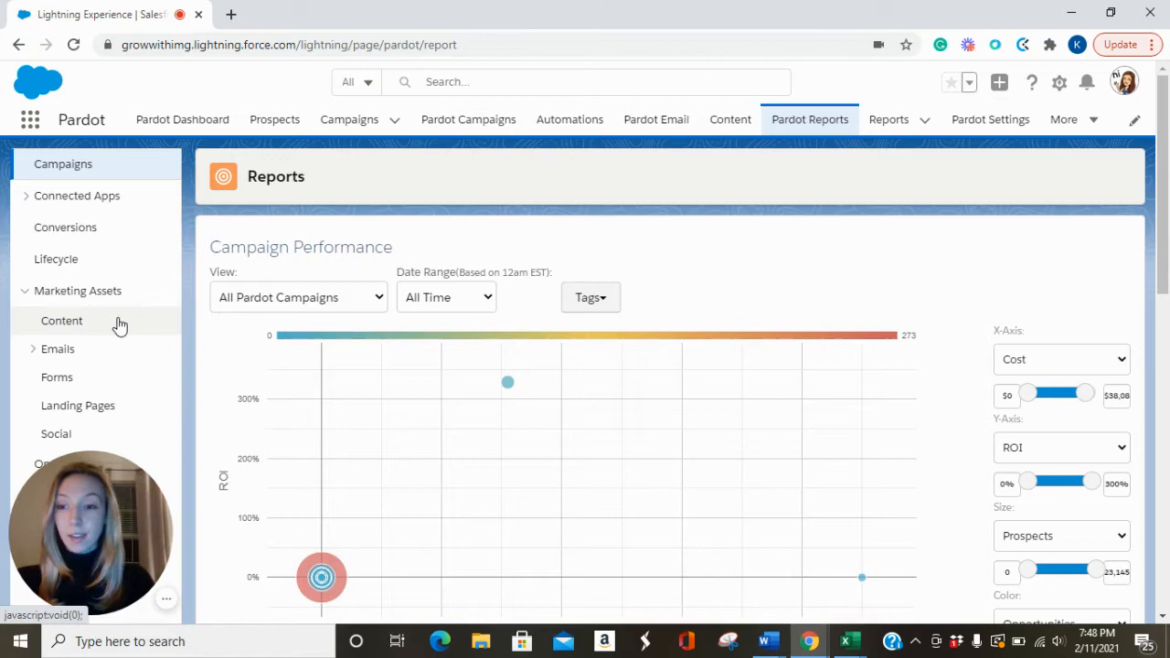
left_click(62, 320)
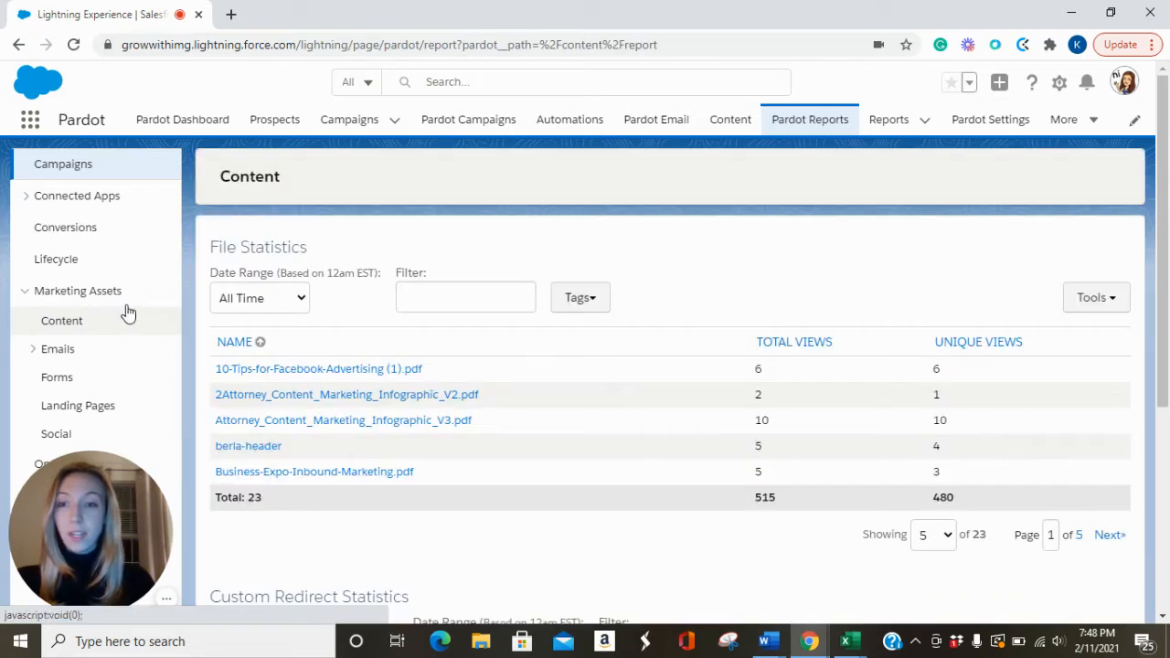
scroll("down", 3)
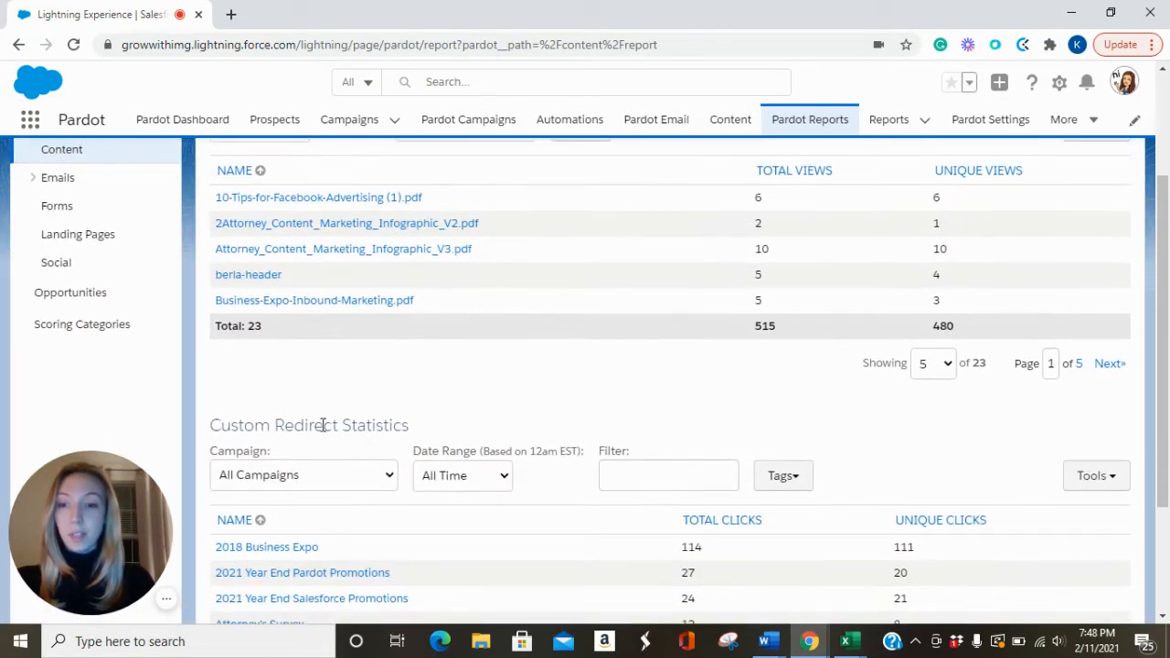
mouse_move(523, 405)
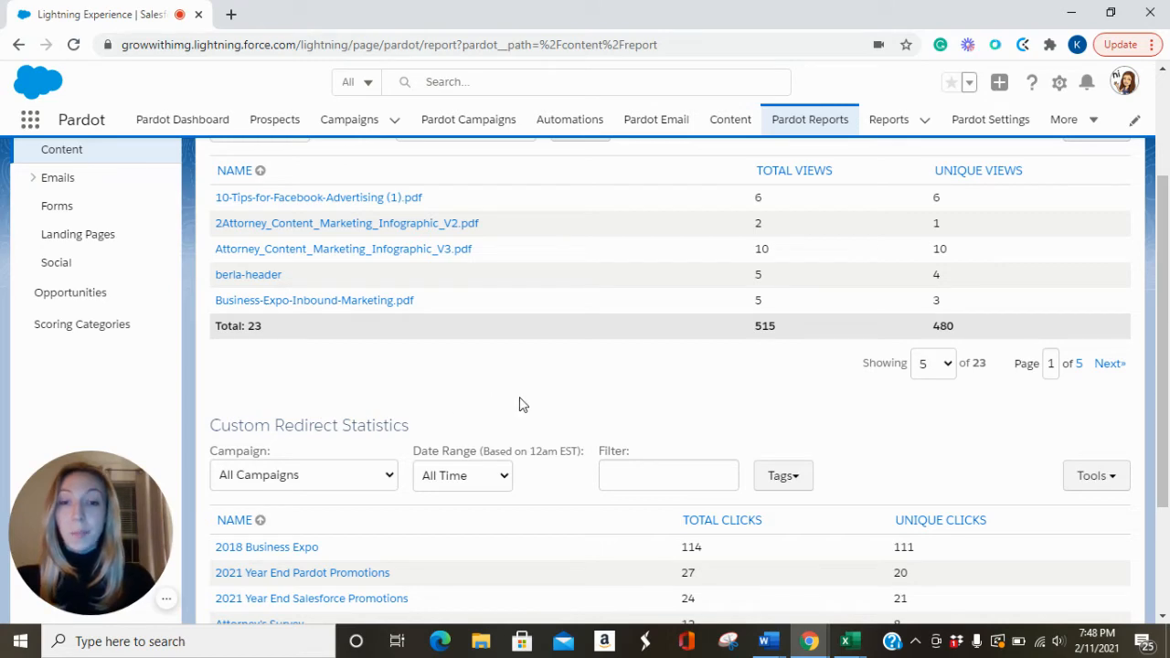
scroll("up", 3)
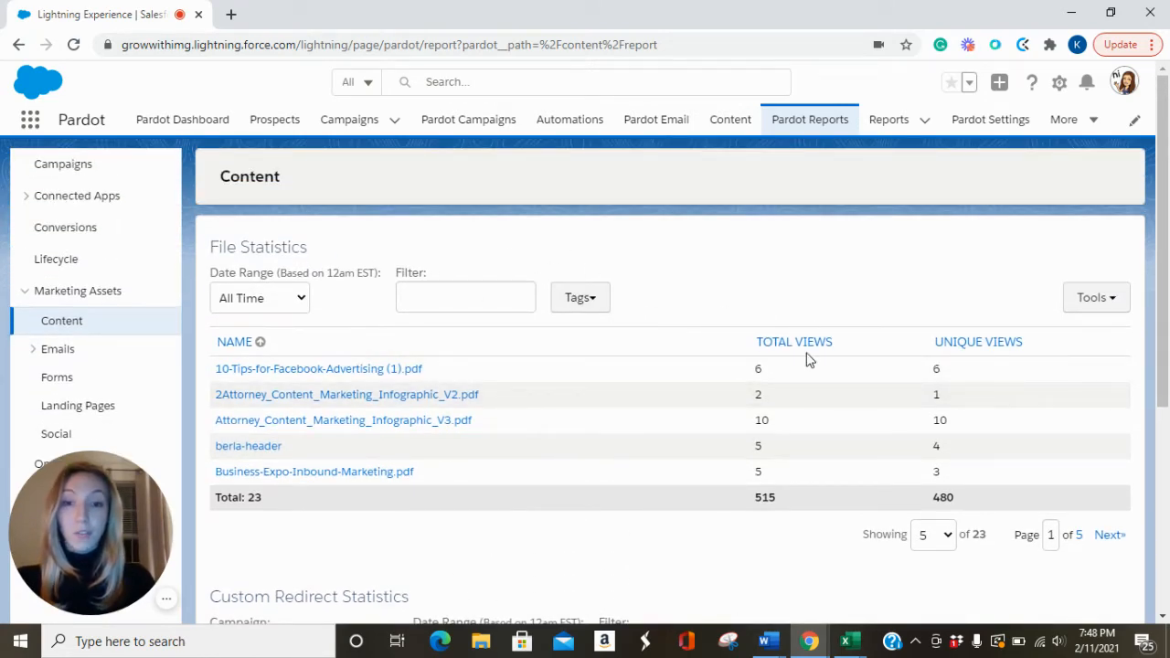
mouse_move(903, 352)
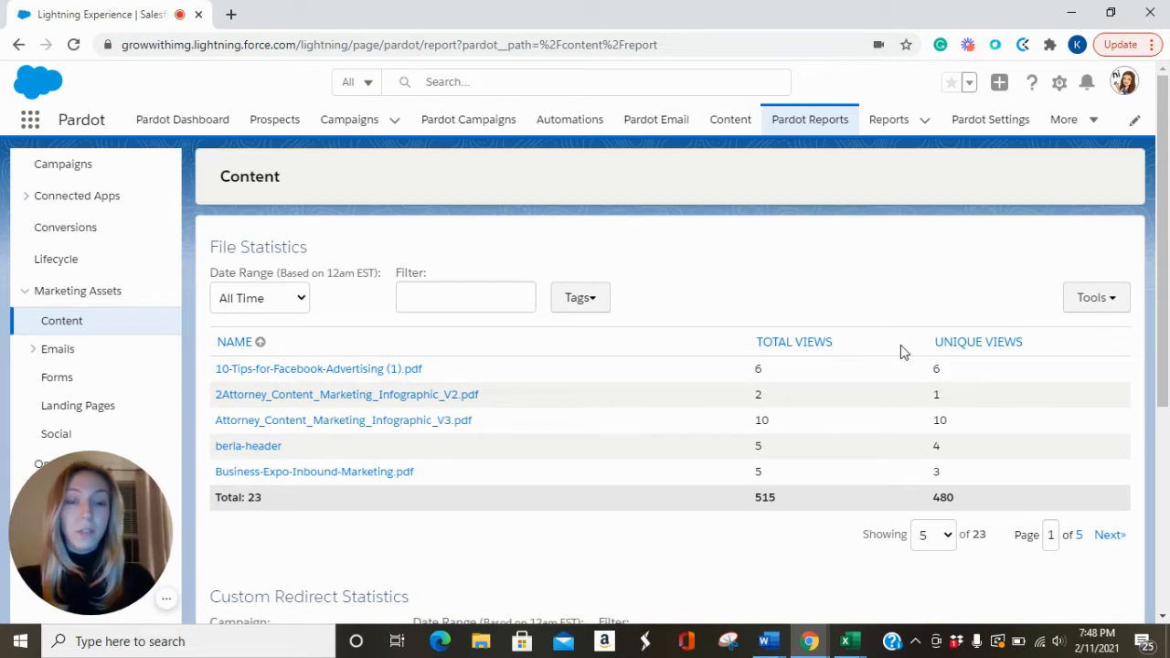
scroll("down", 3)
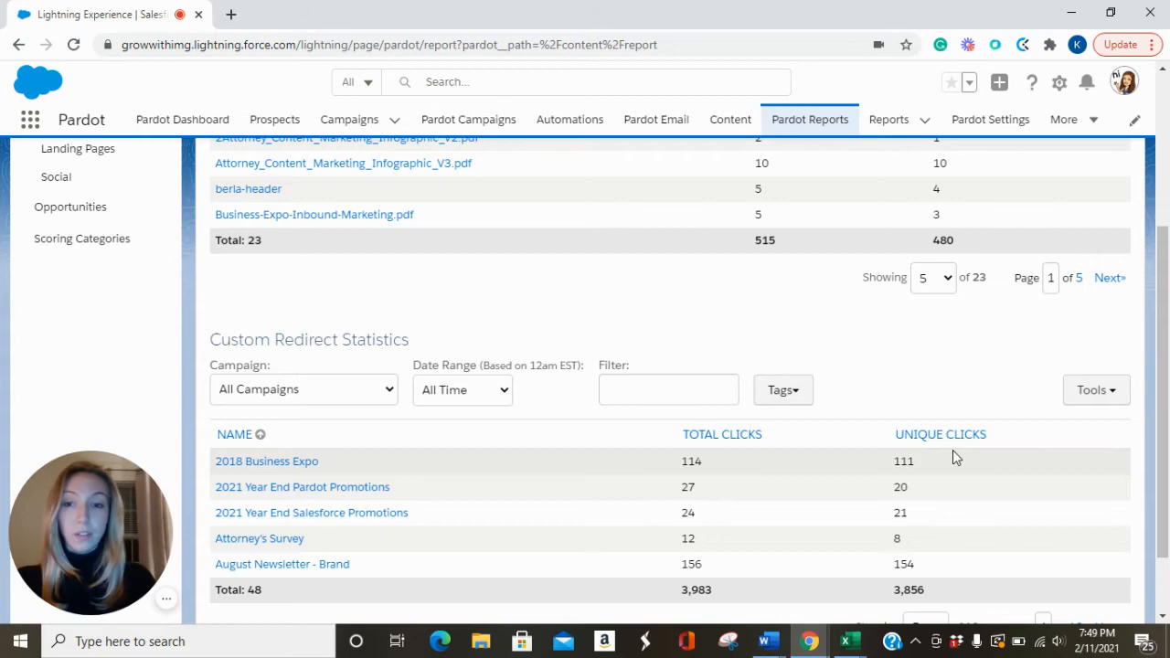
scroll("up", 3)
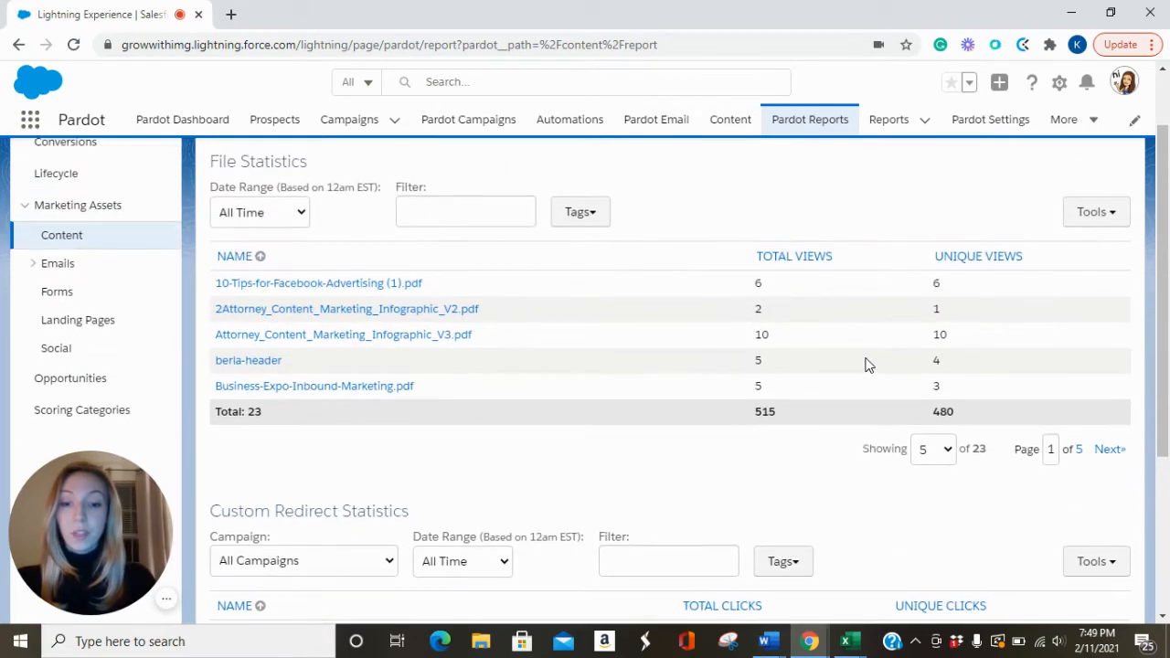
mouse_move(860, 406)
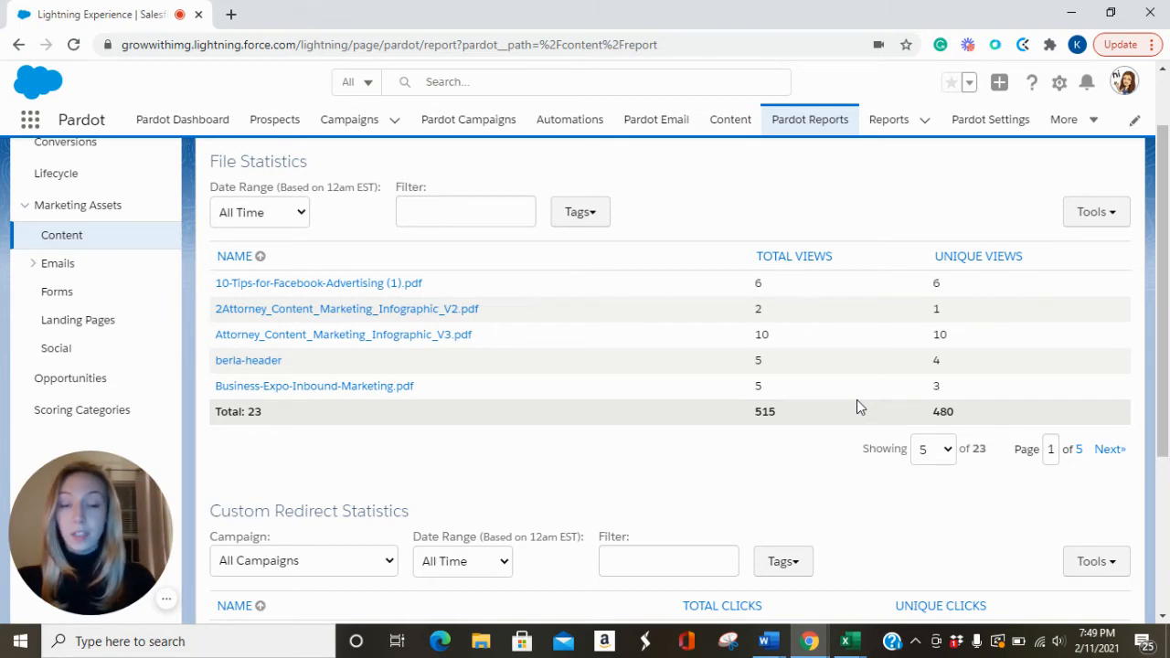
mouse_move(859, 391)
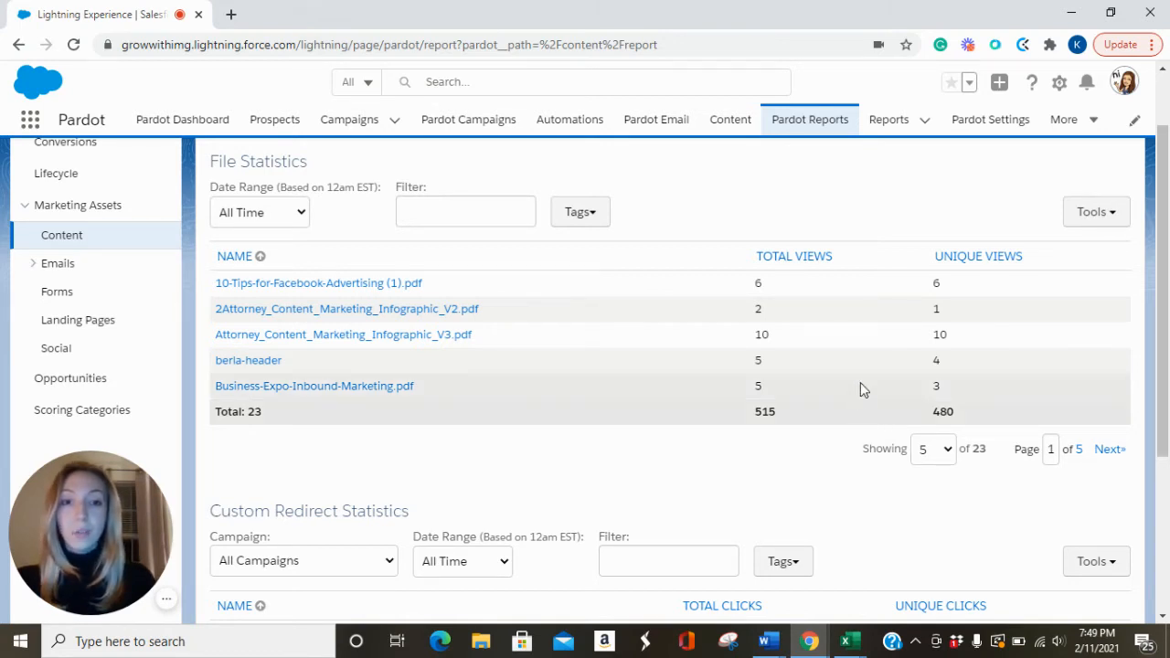
mouse_move(594, 434)
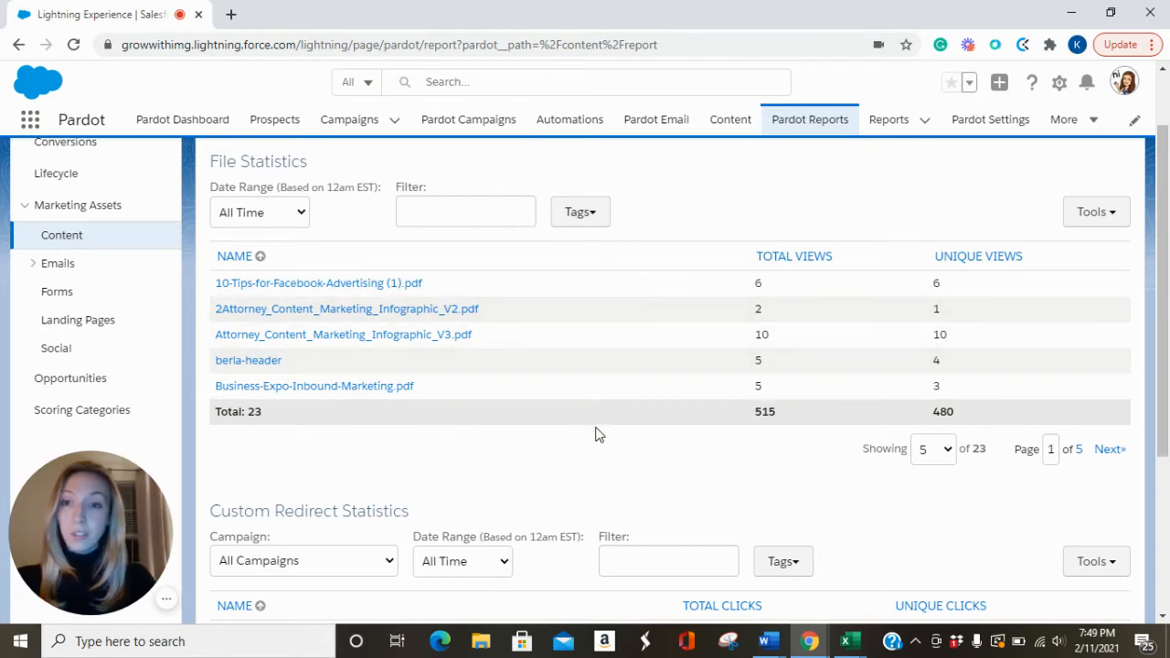
mouse_move(1097, 212)
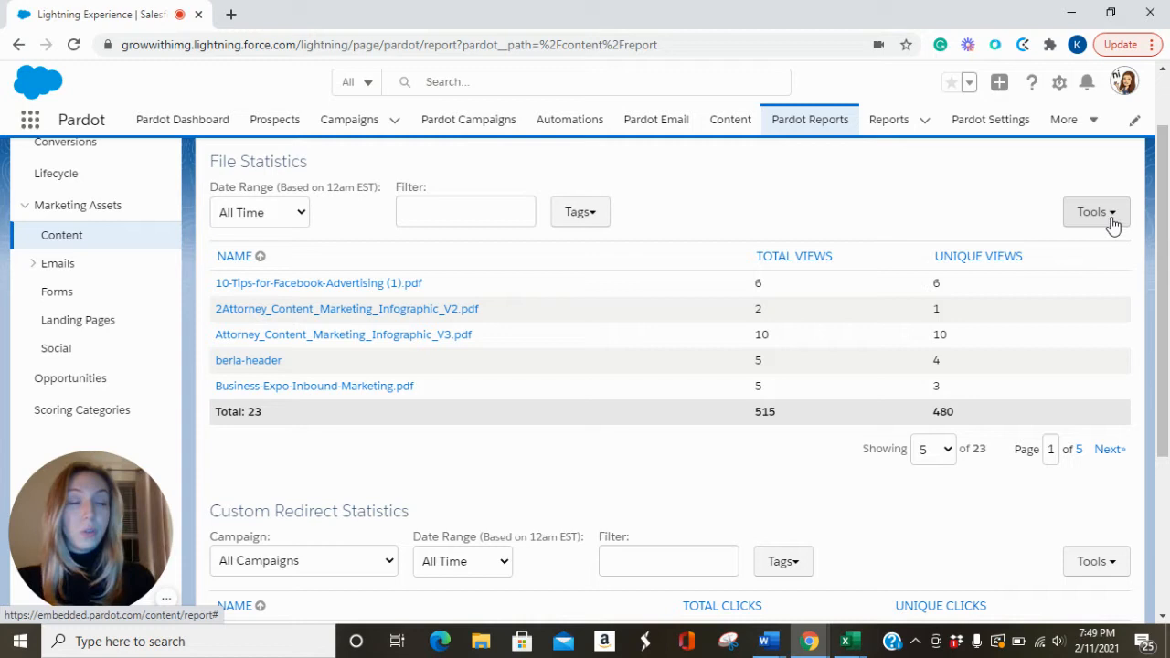
Export the File Statistics and Custom Redirect Statistics tables as CSV via Tools > CSV Export
left_click(1097, 212)
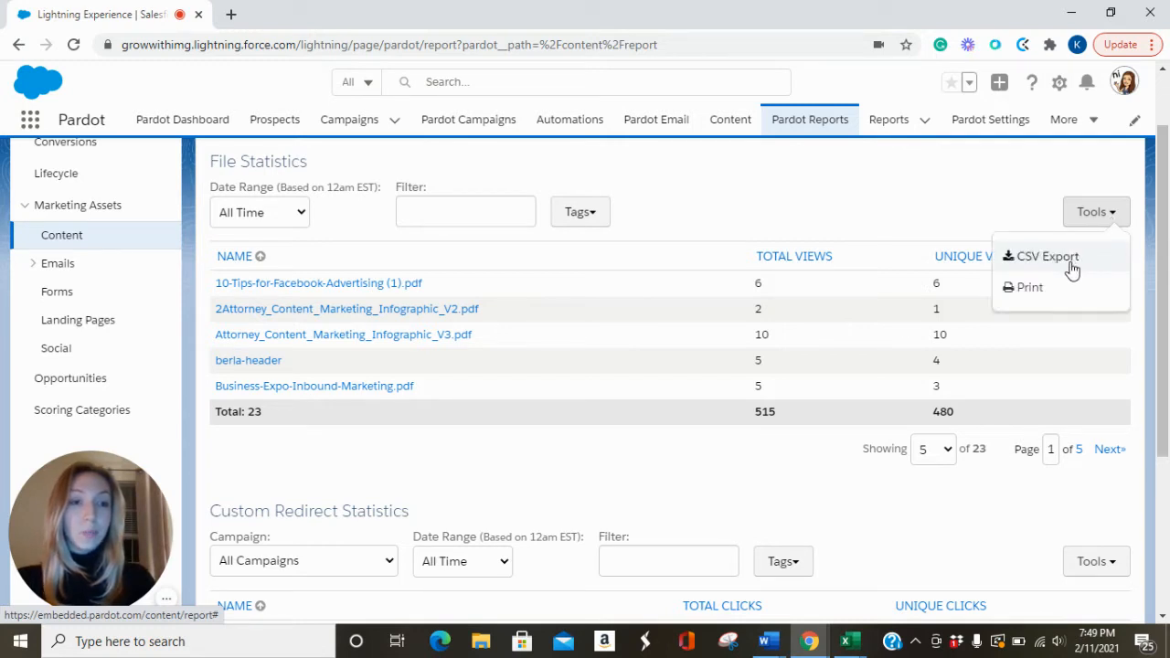
left_click(1046, 256)
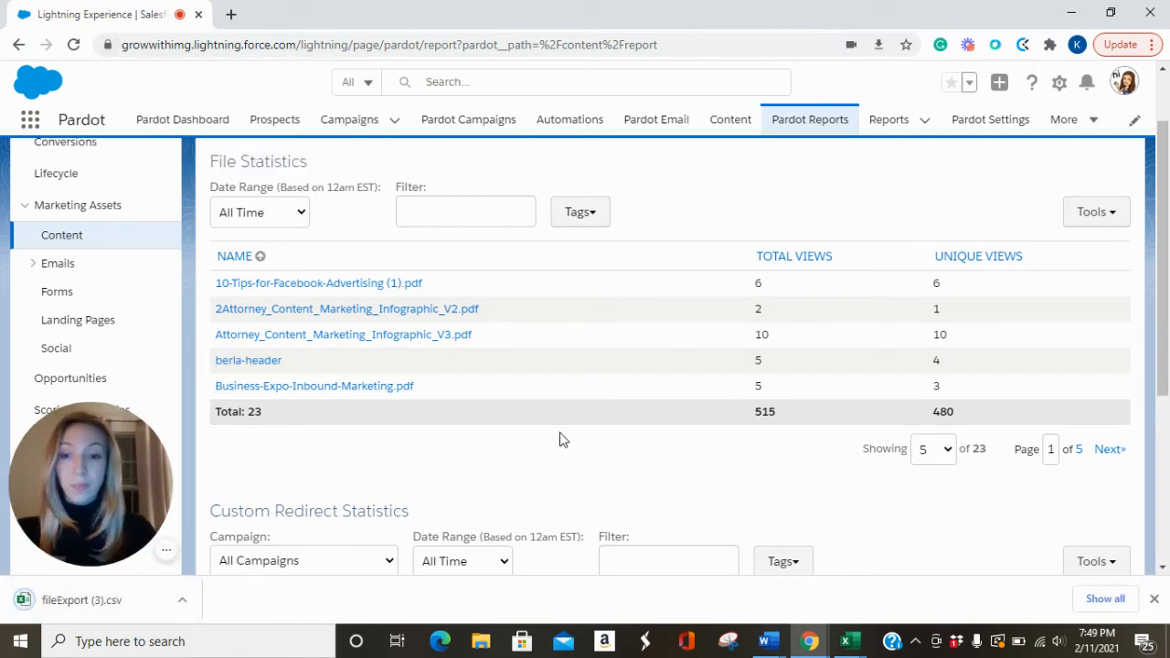
scroll("down", 3)
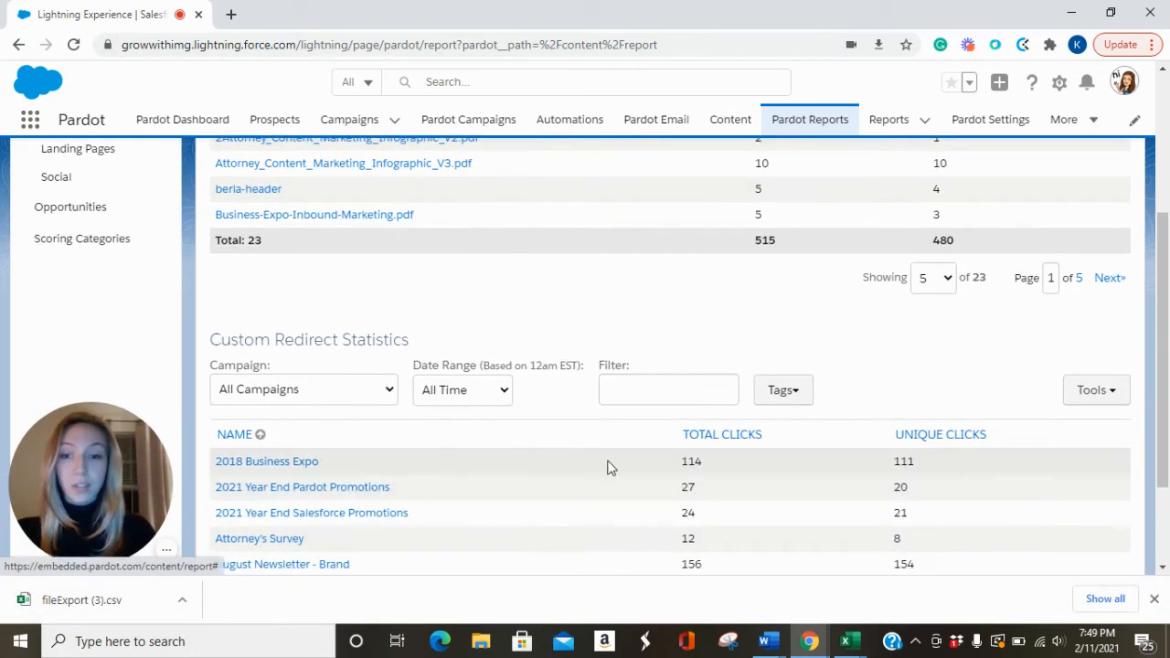
left_click(1097, 390)
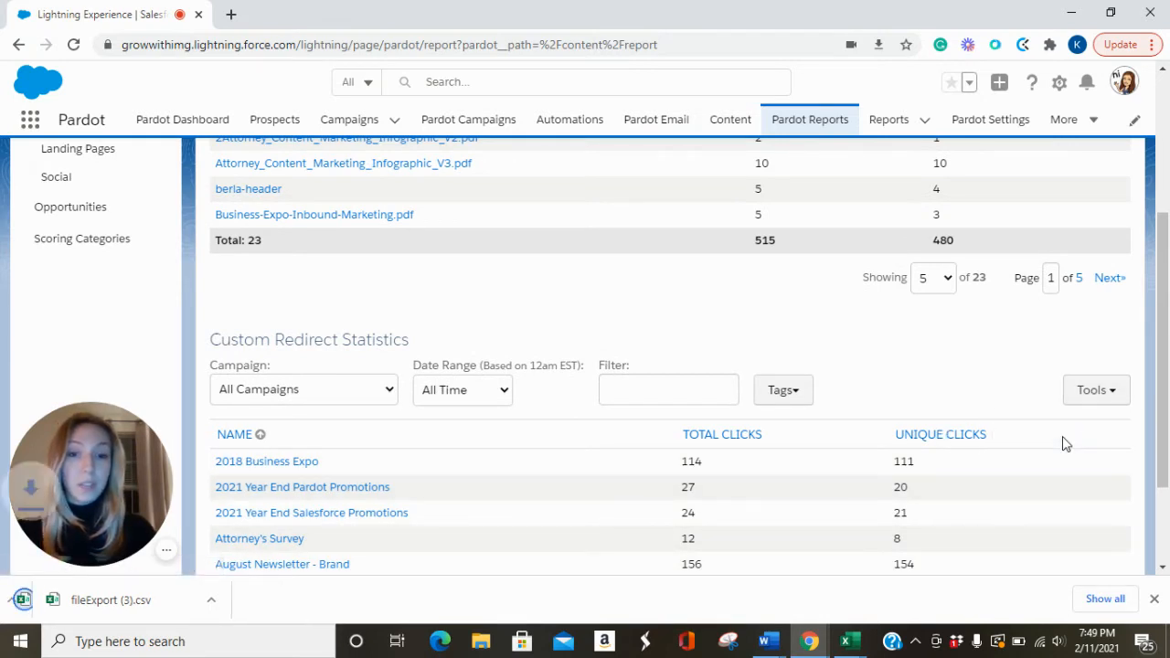
scroll("up", 3)
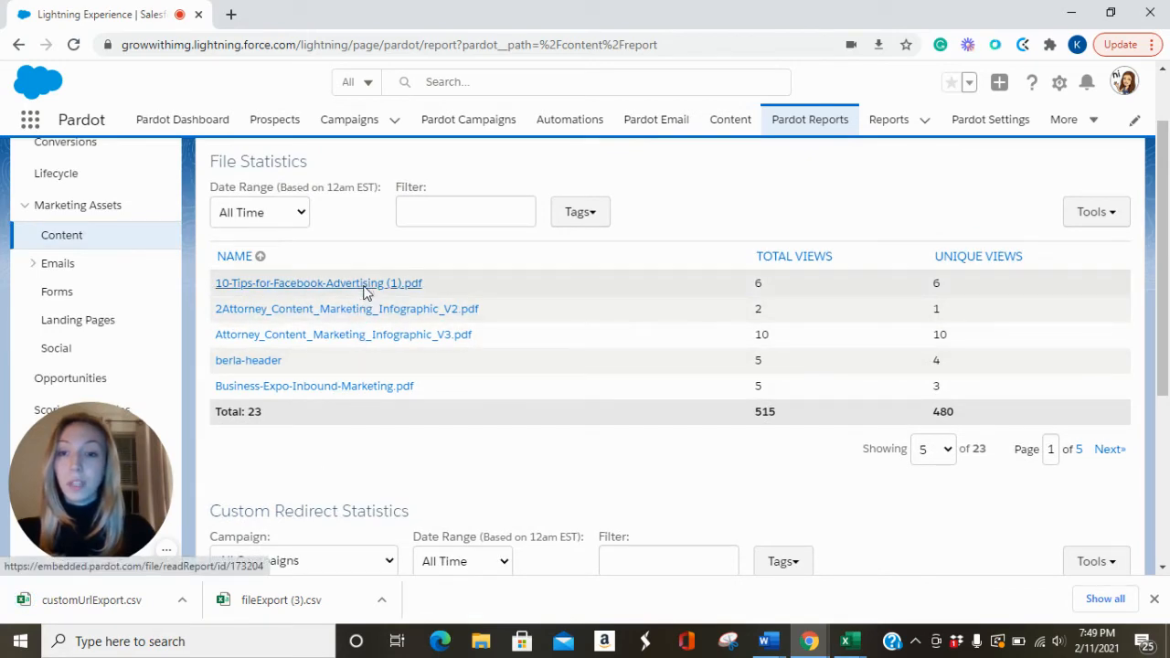
Open the Facebook advertising PDF's report and set its Date Range to All Time
left_click(318, 282)
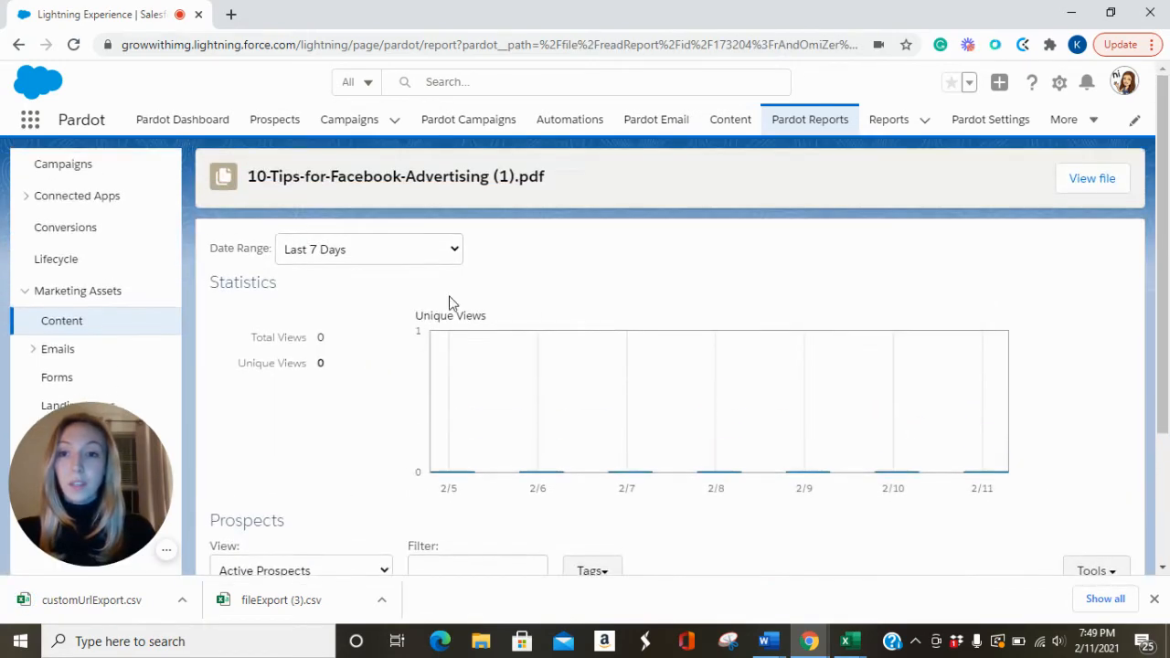
left_click(370, 249)
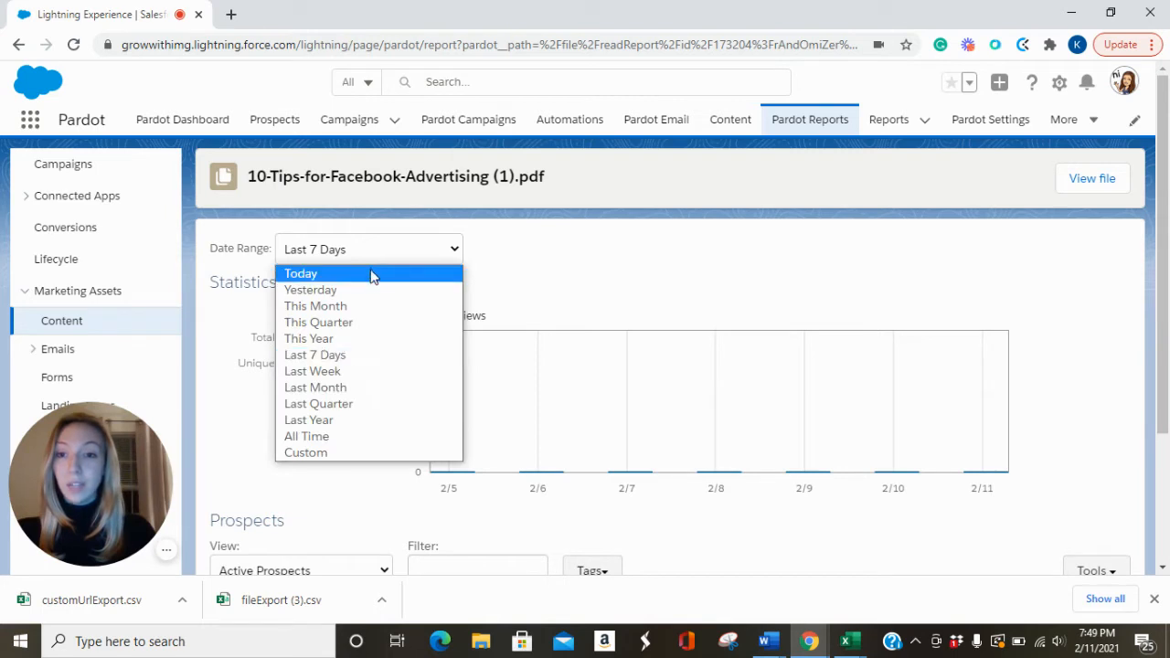
mouse_move(366, 445)
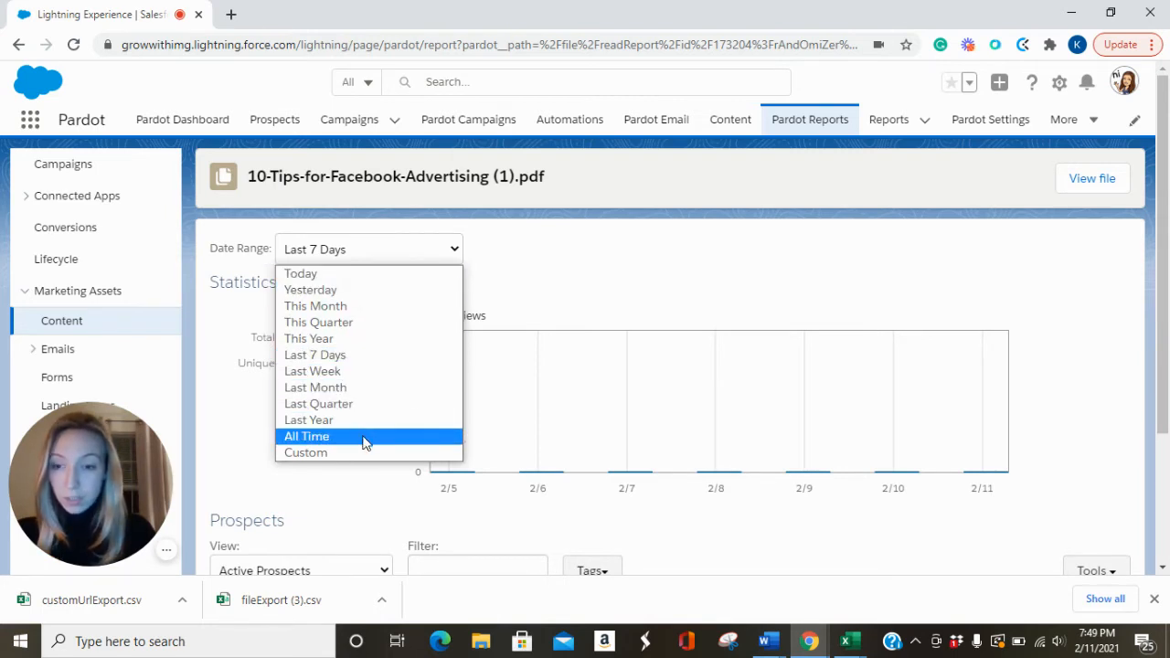
left_click(308, 435)
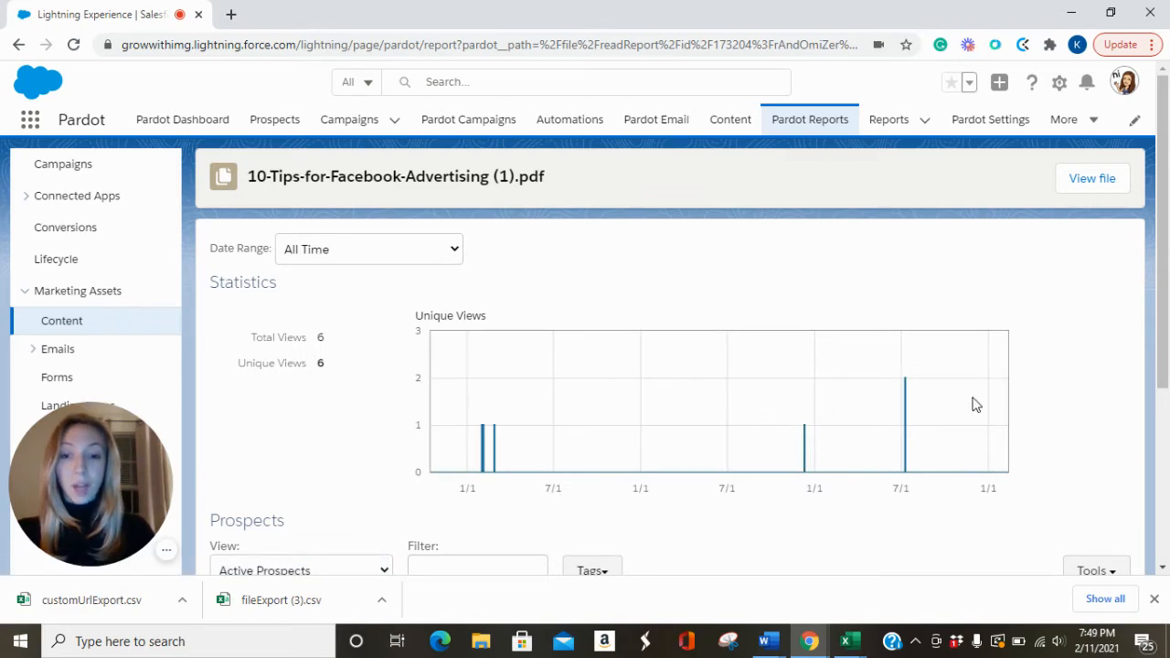
scroll("down", 3)
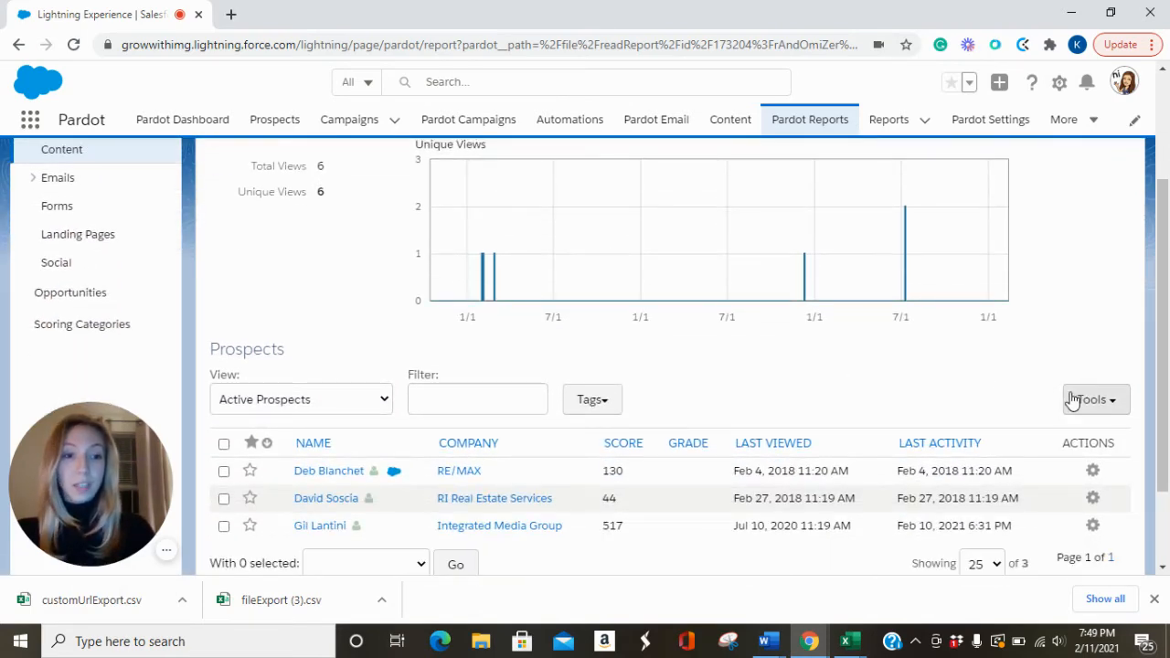
Start a CSV export of the file's viewing prospects, cancel it, and go back to the Content report
left_click(1095, 398)
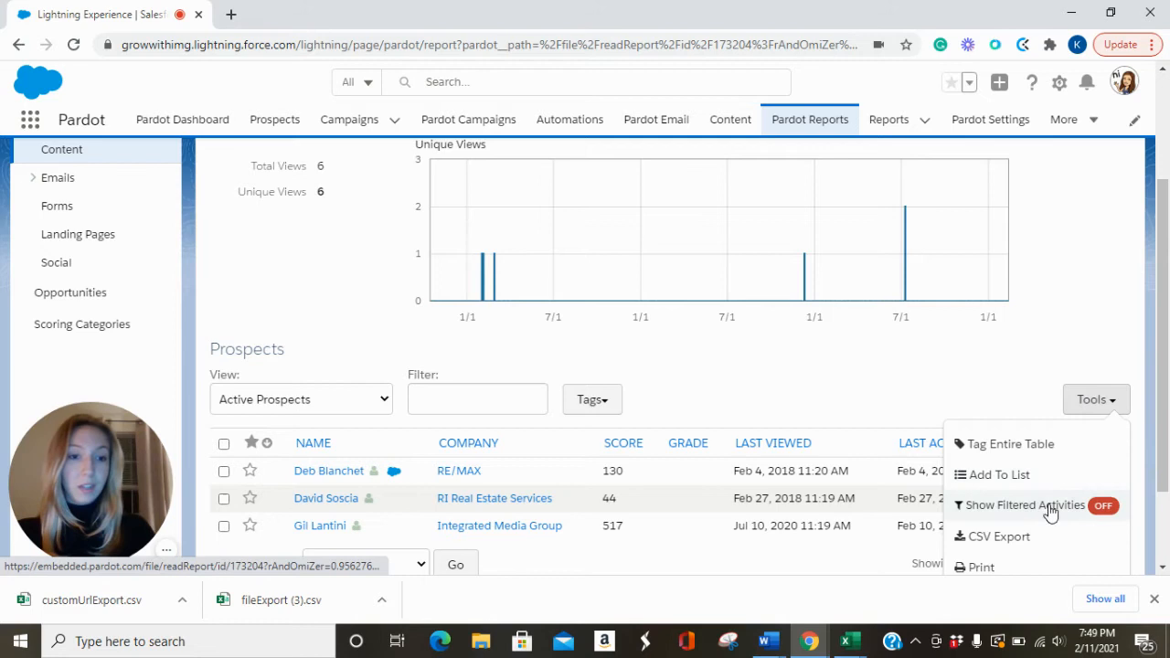
left_click(998, 538)
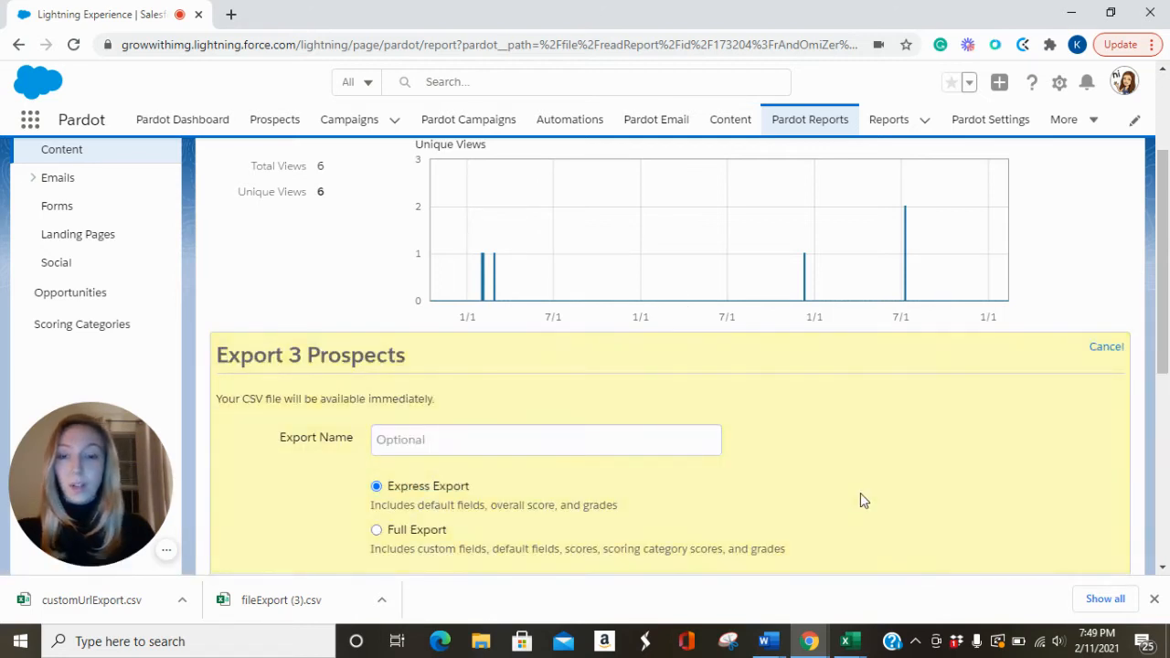
scroll("down", 3)
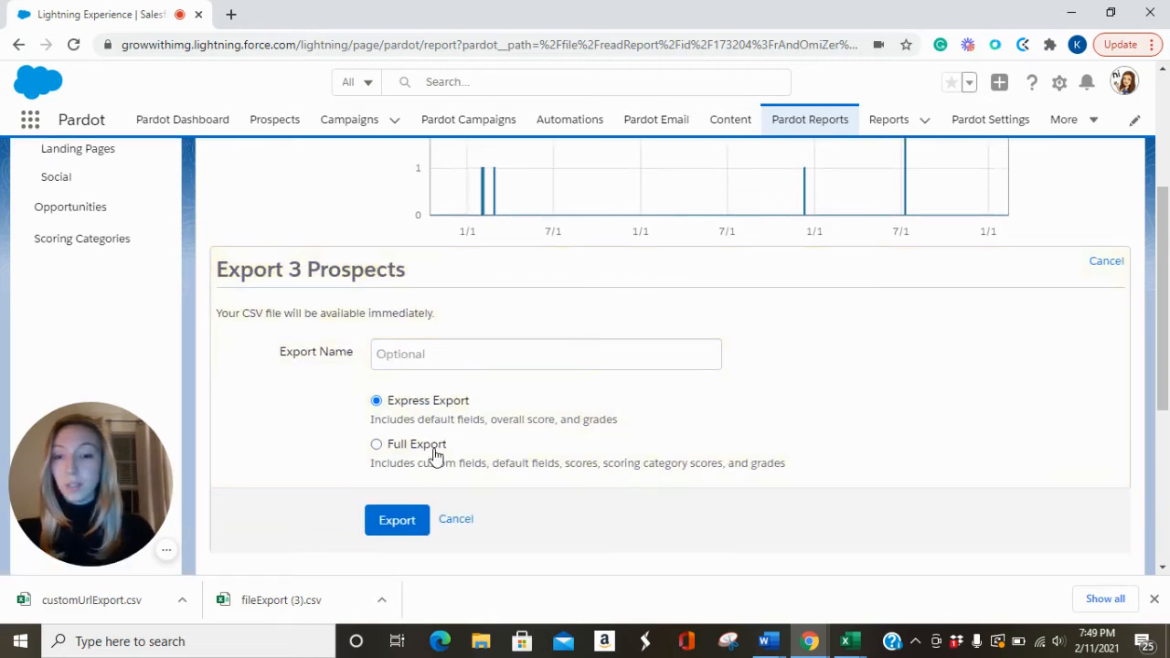
left_click(455, 519)
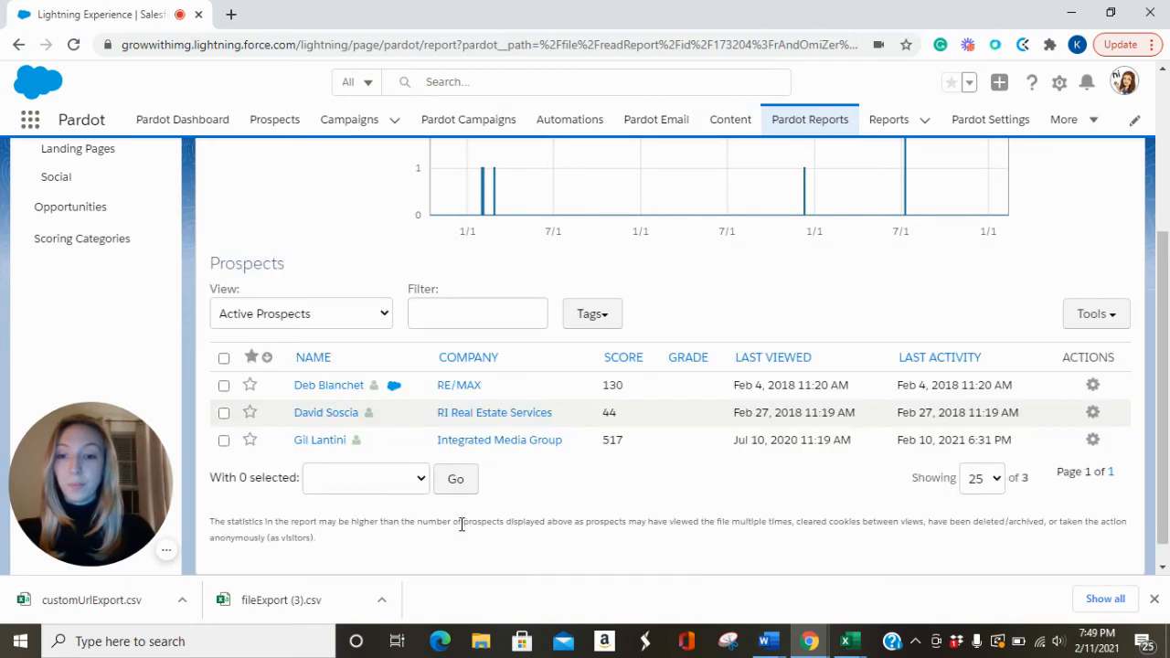
left_click(20, 44)
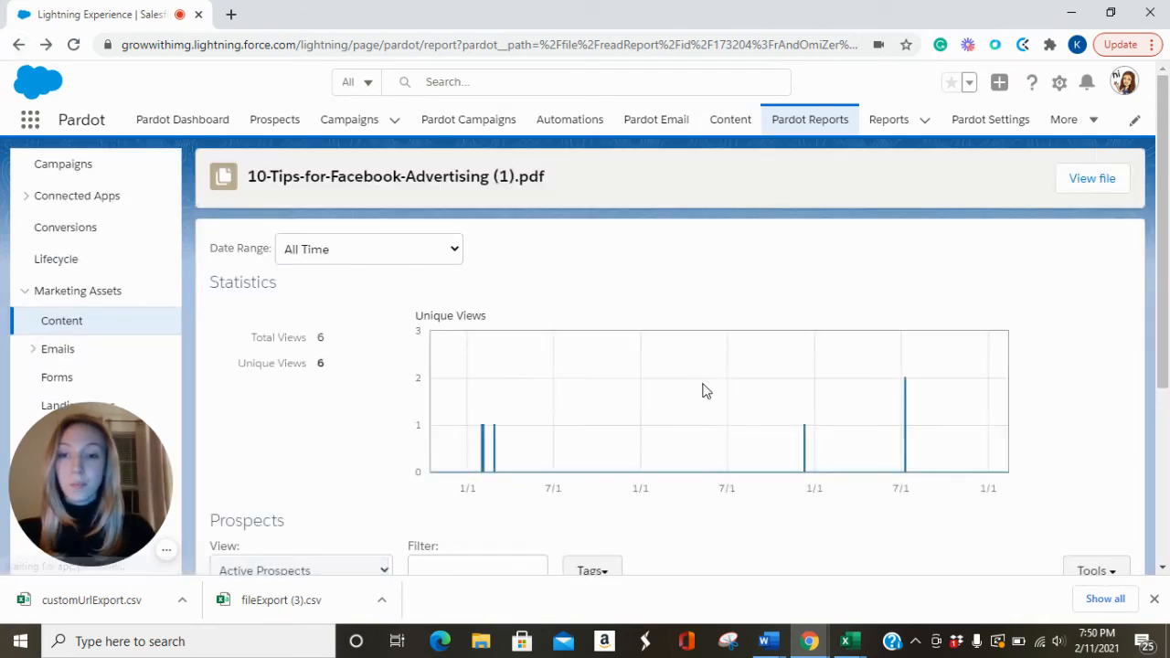
left_click(20, 44)
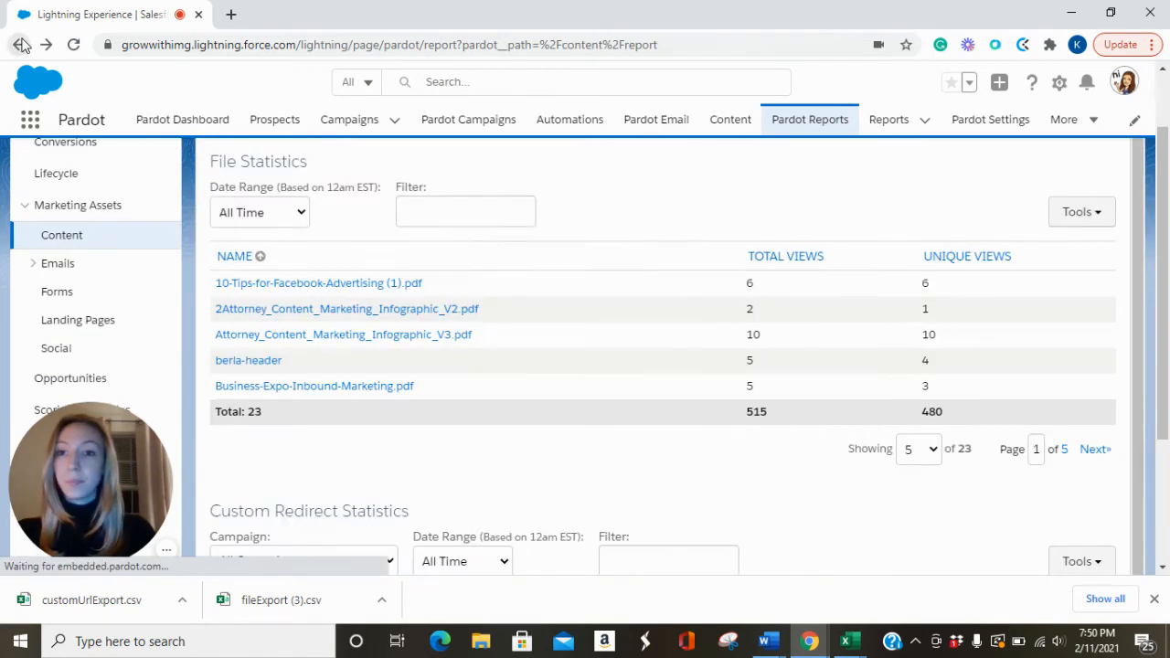
scroll("down", 3)
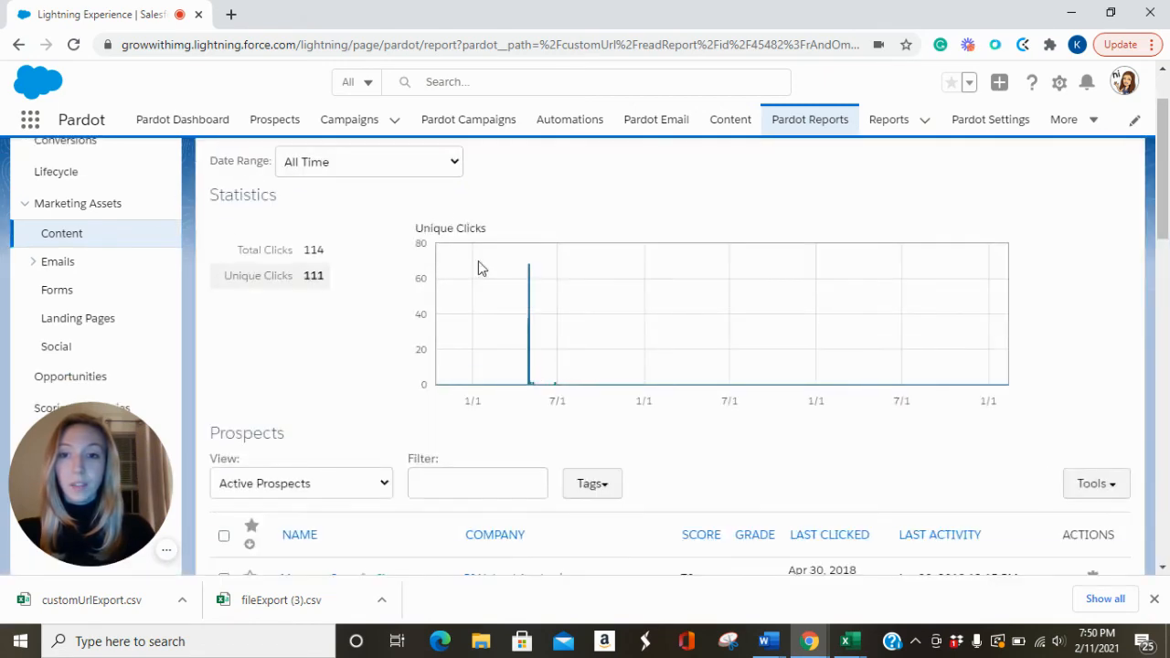
scroll("down", 3)
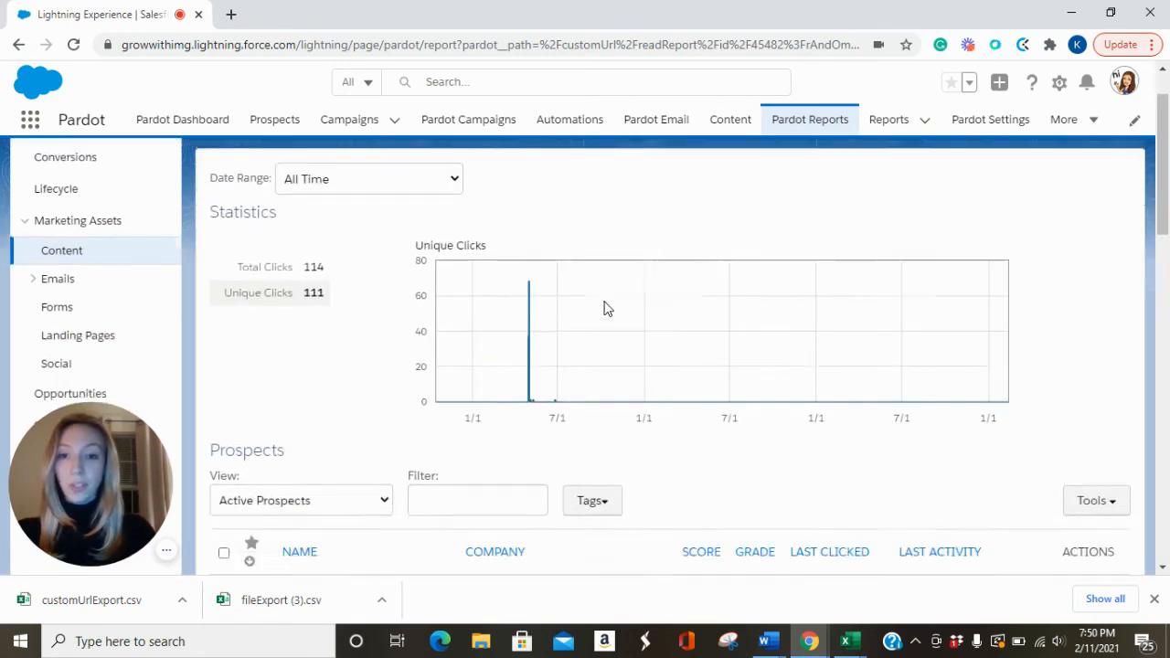
scroll("down", 3)
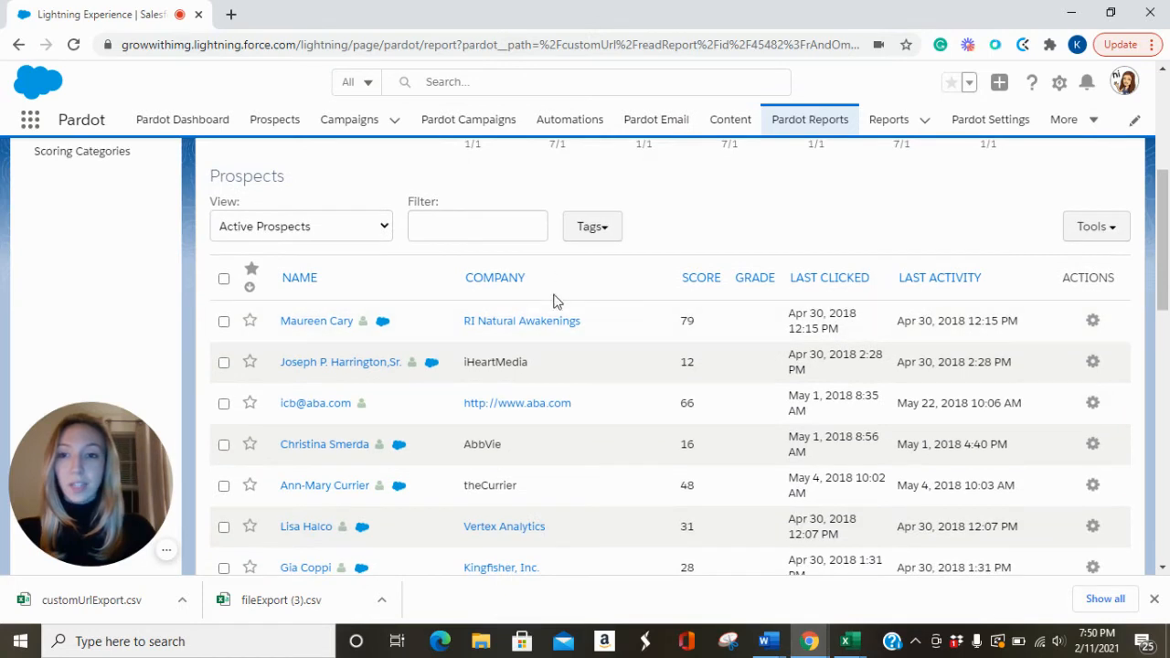
left_click(1097, 226)
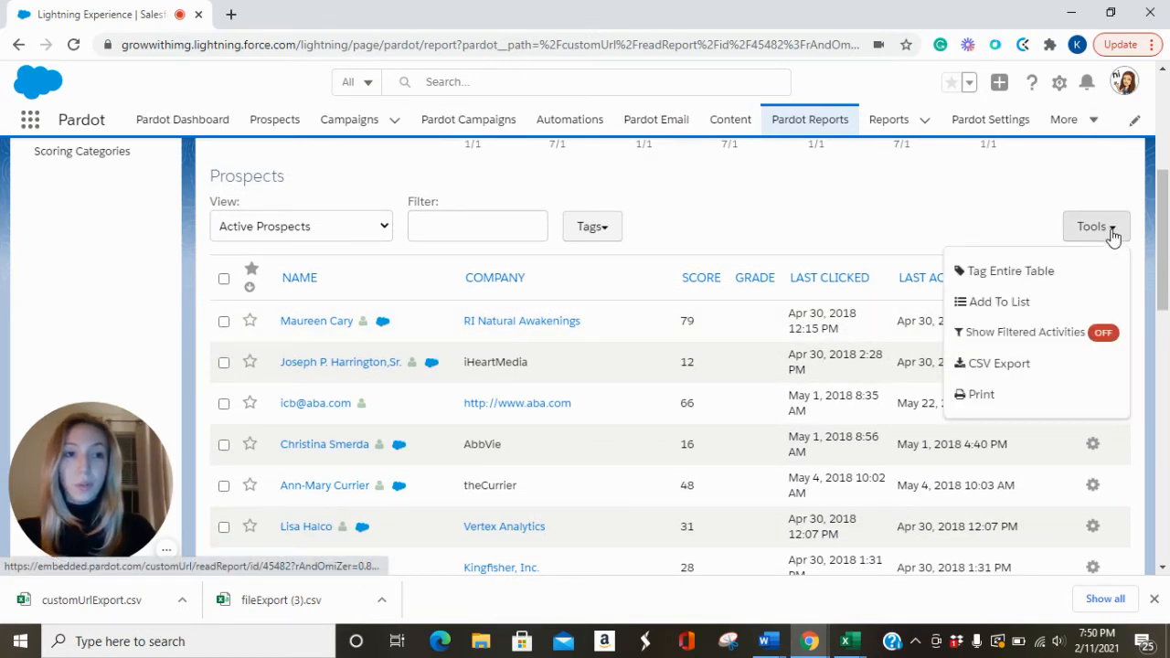
mouse_move(998, 362)
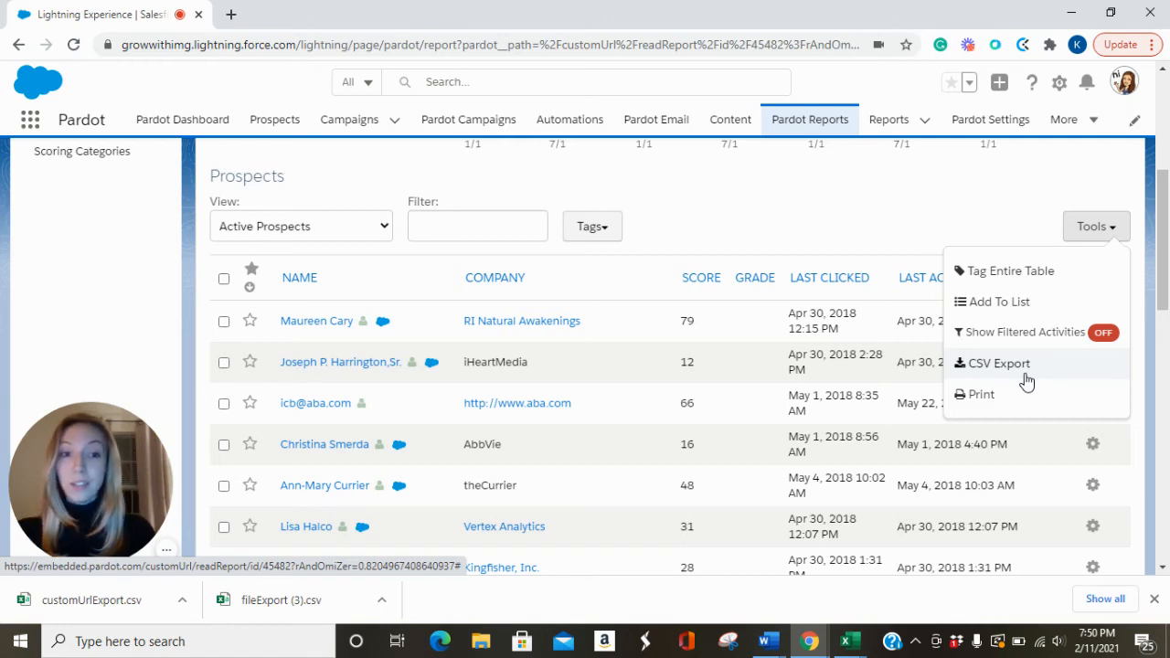
mouse_move(1079, 278)
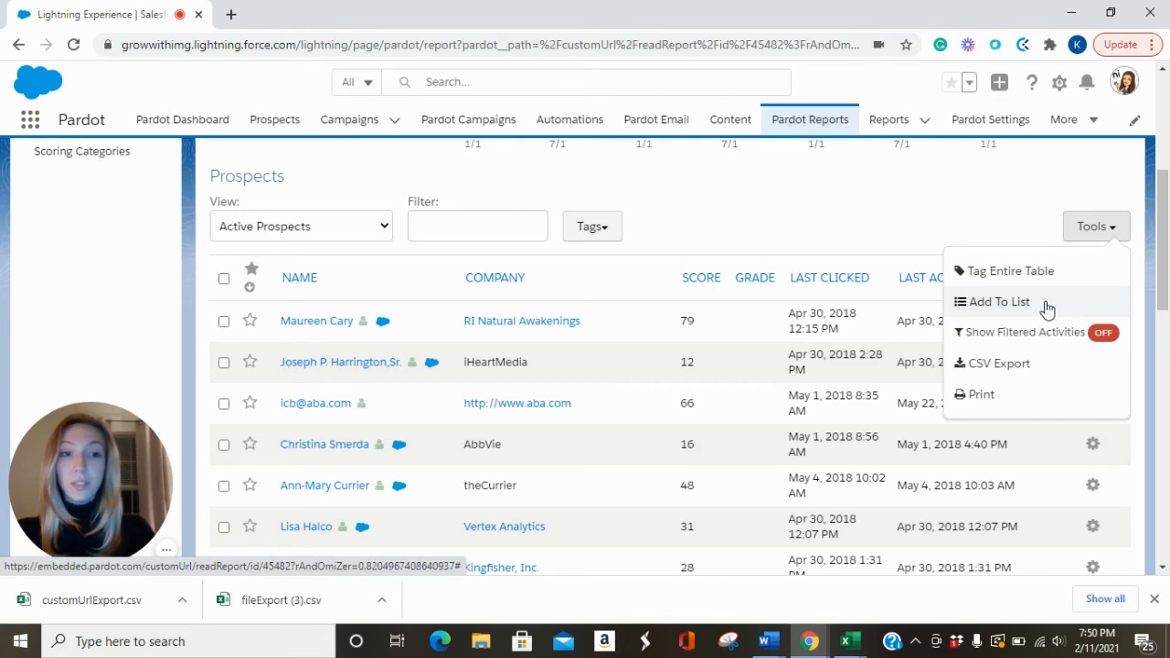
mouse_move(1046, 293)
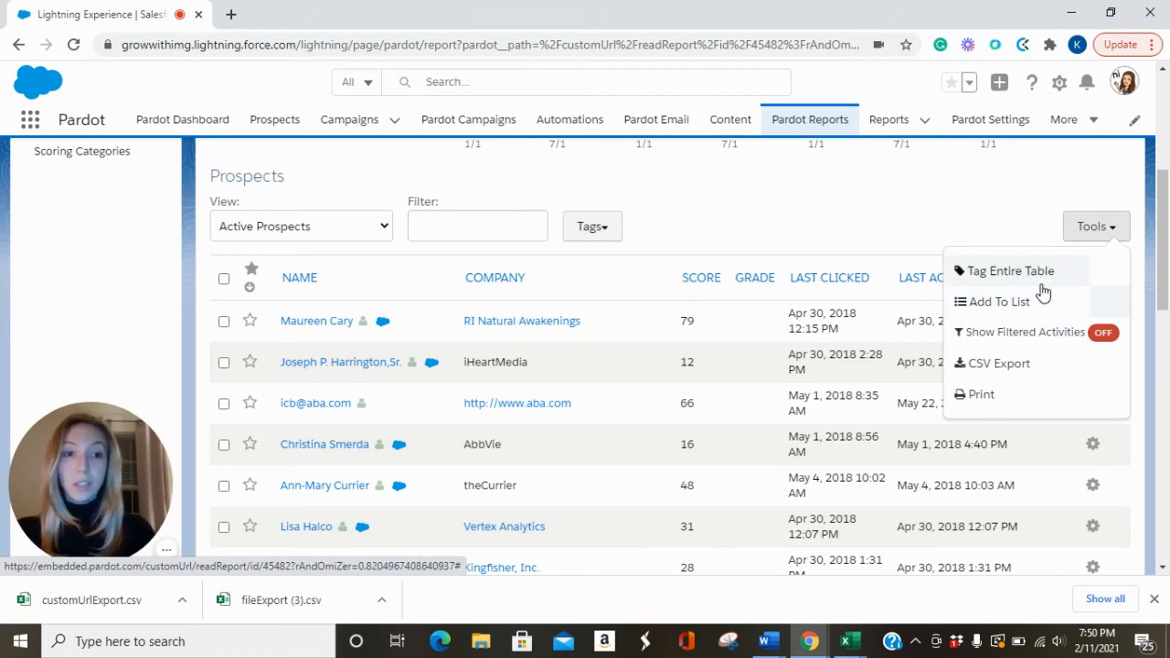
mouse_move(850, 294)
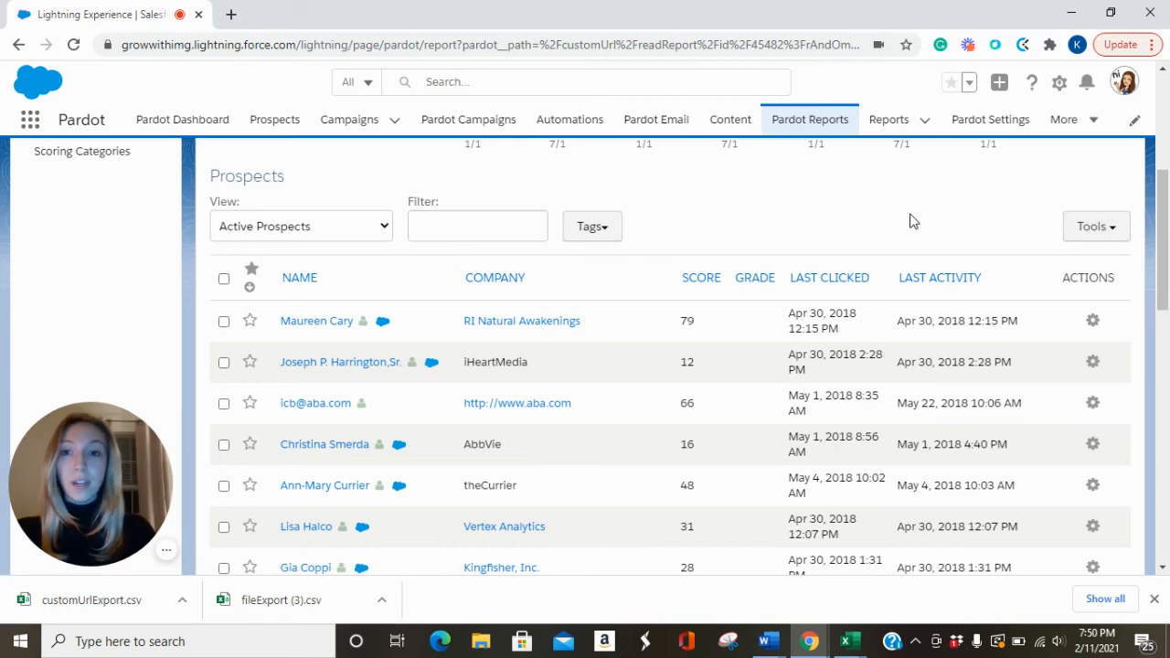
scroll("up", 3)
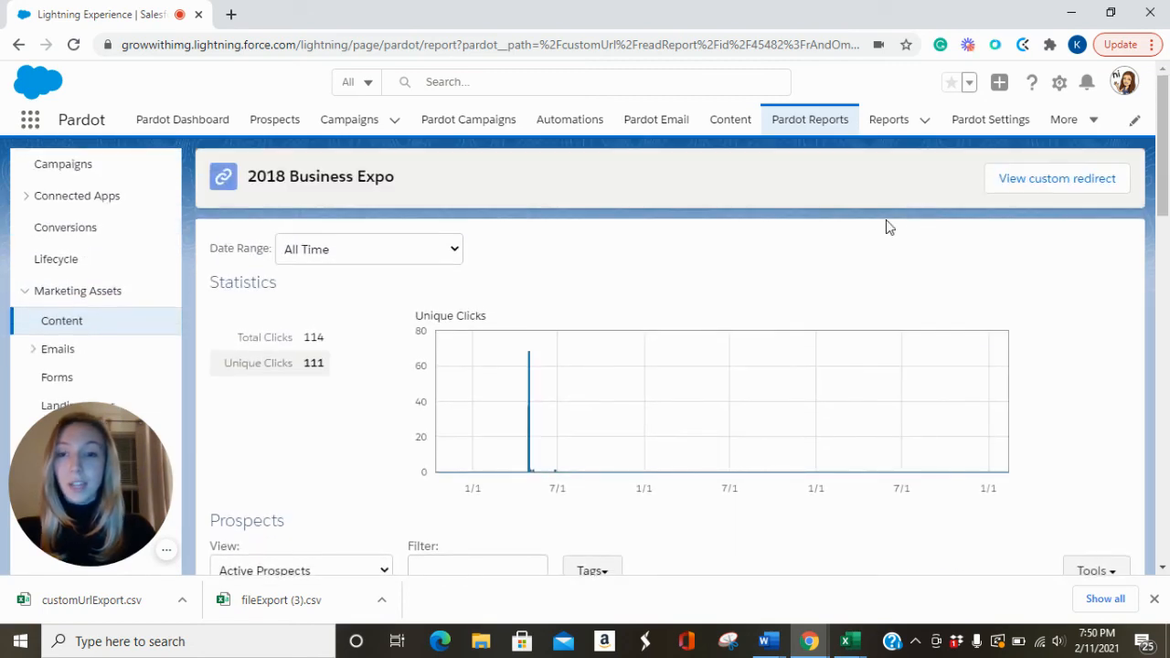
mouse_move(800, 249)
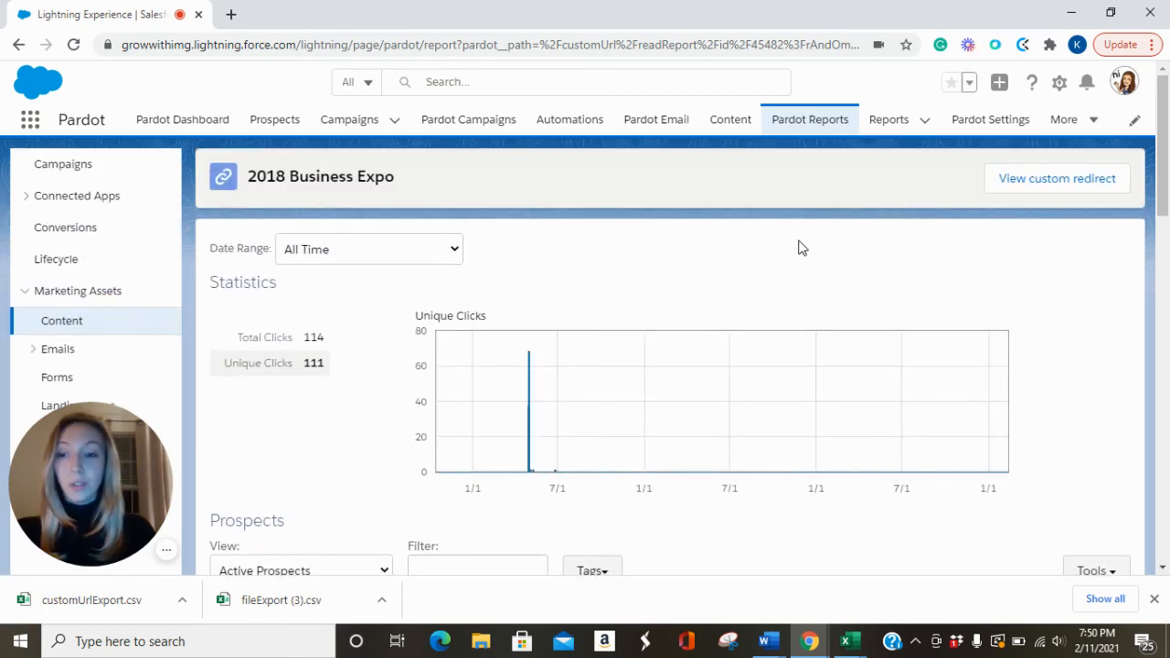
left_click(1097, 484)
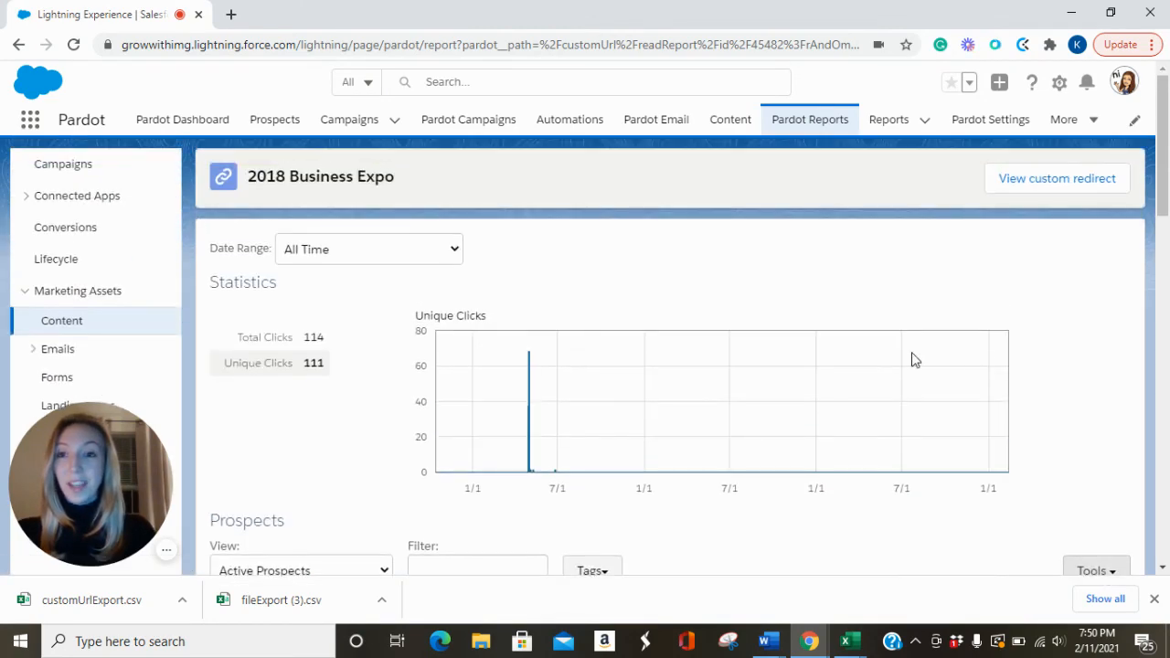
left_click(62, 320)
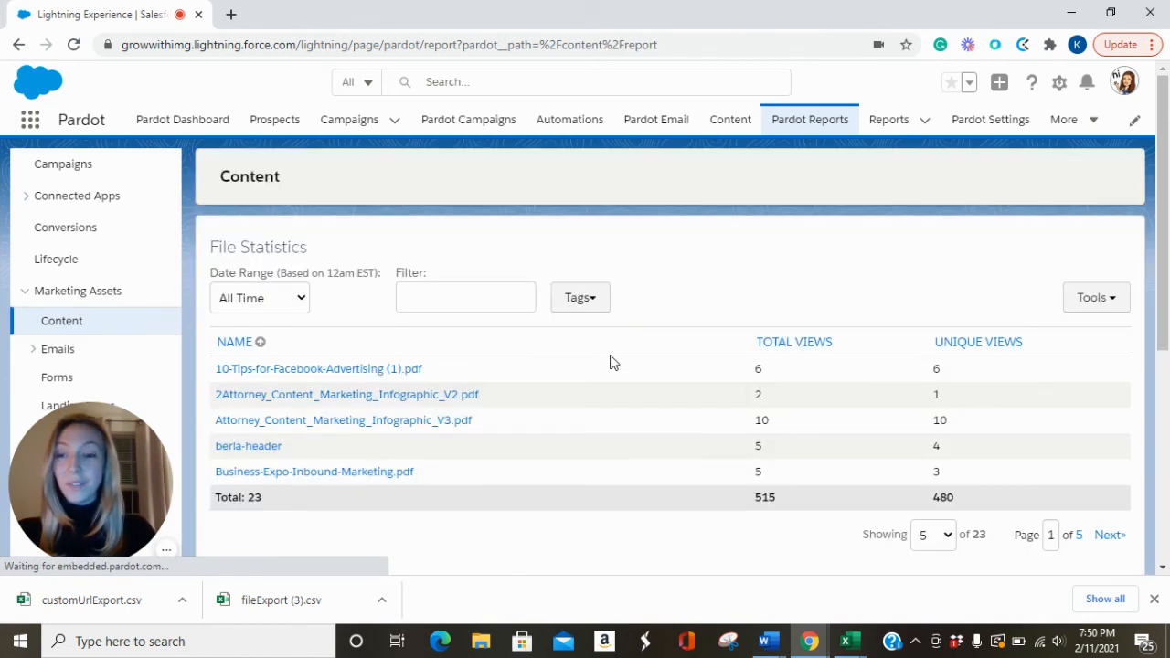